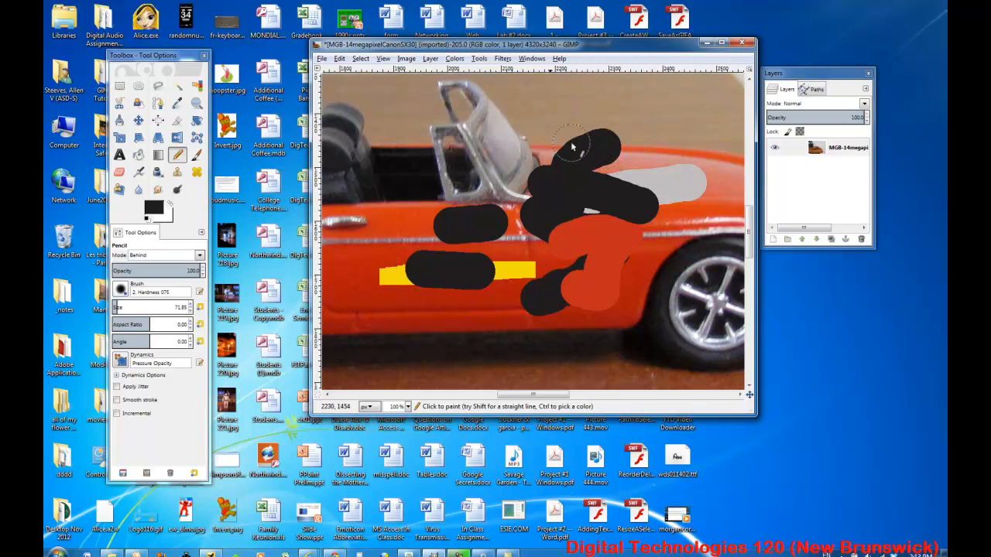
pyautogui.moveTo(642, 116)
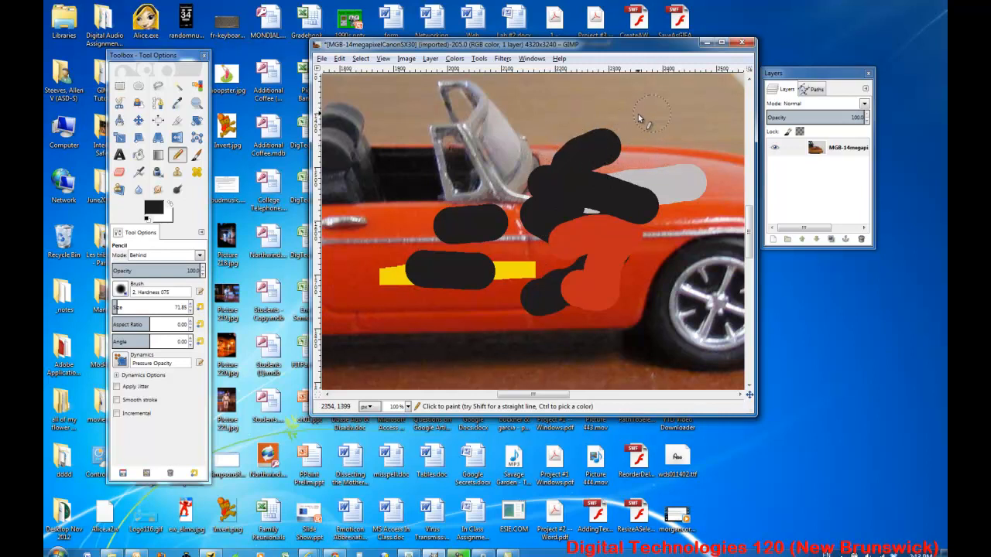
pyautogui.moveTo(612, 302)
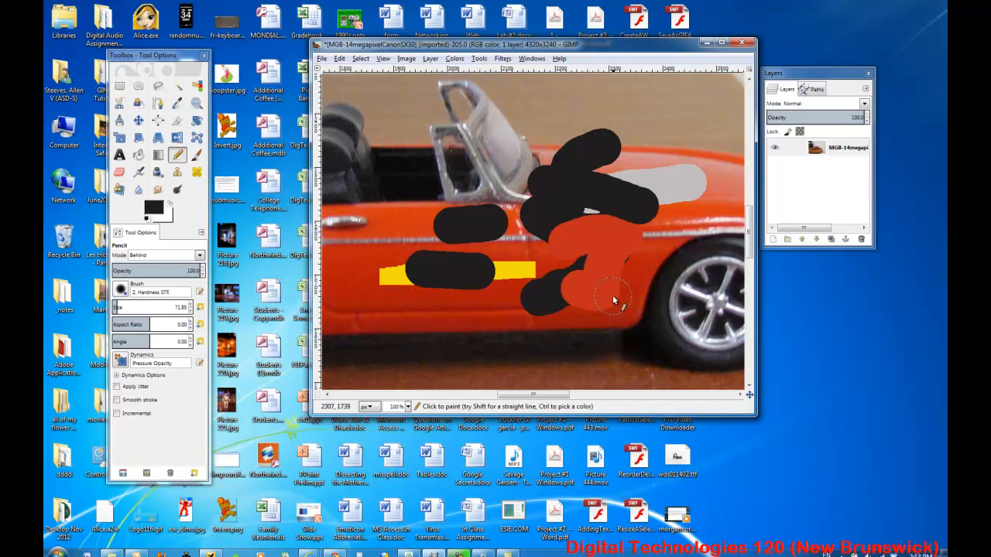
pyautogui.moveTo(622, 273)
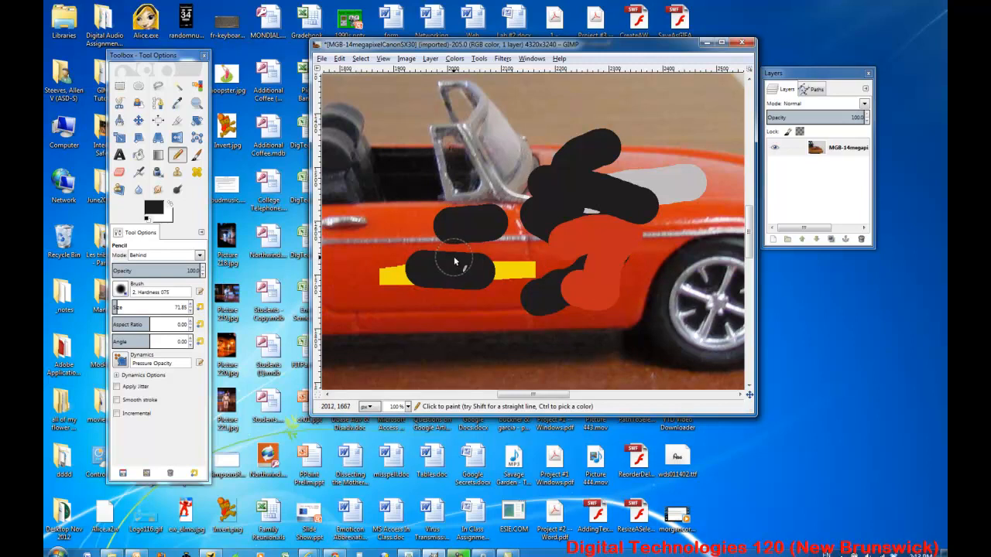
pyautogui.moveTo(463, 232)
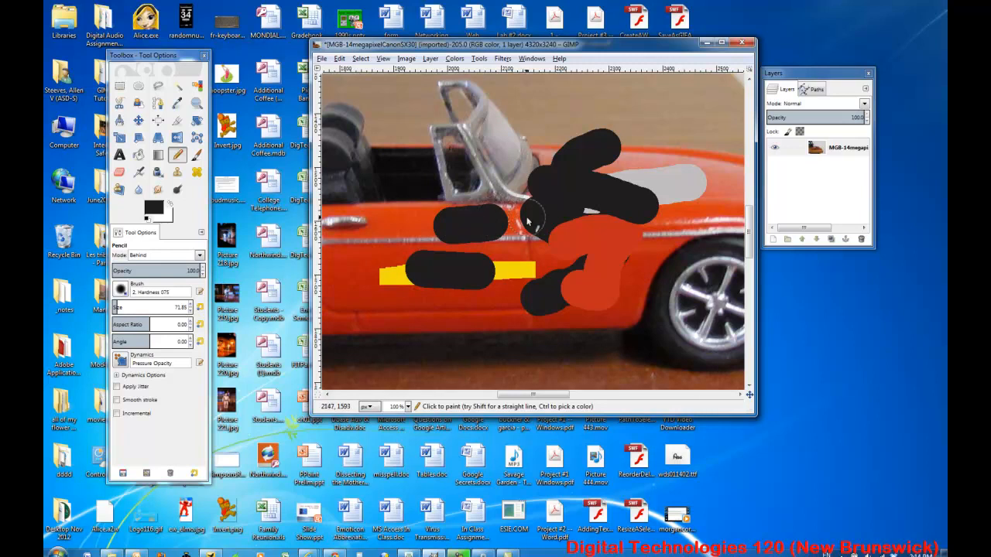
pyautogui.moveTo(472, 230)
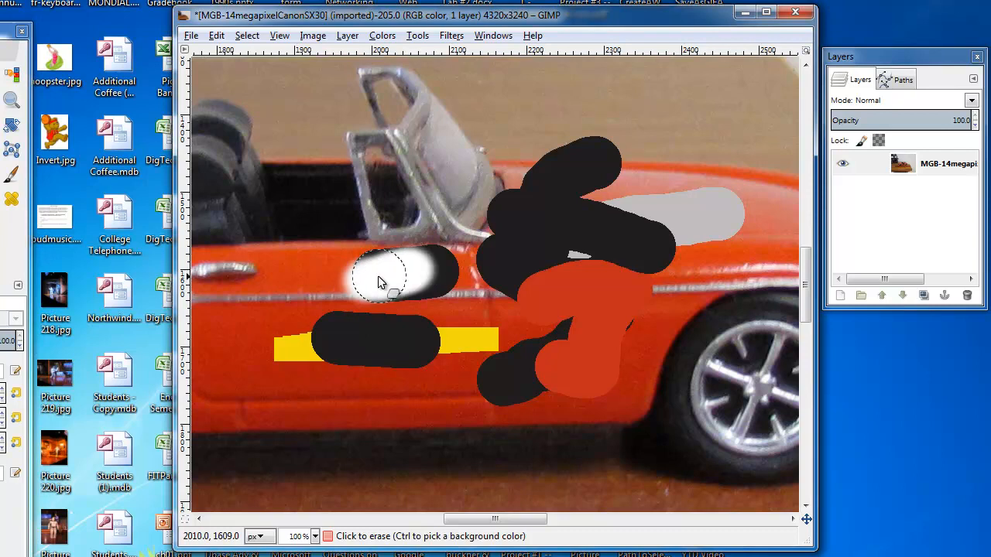
# Erase a patch of the orange door below the windscreen to white and enlarge it
pyautogui.moveTo(379, 279); pyautogui.dragTo(468, 236)
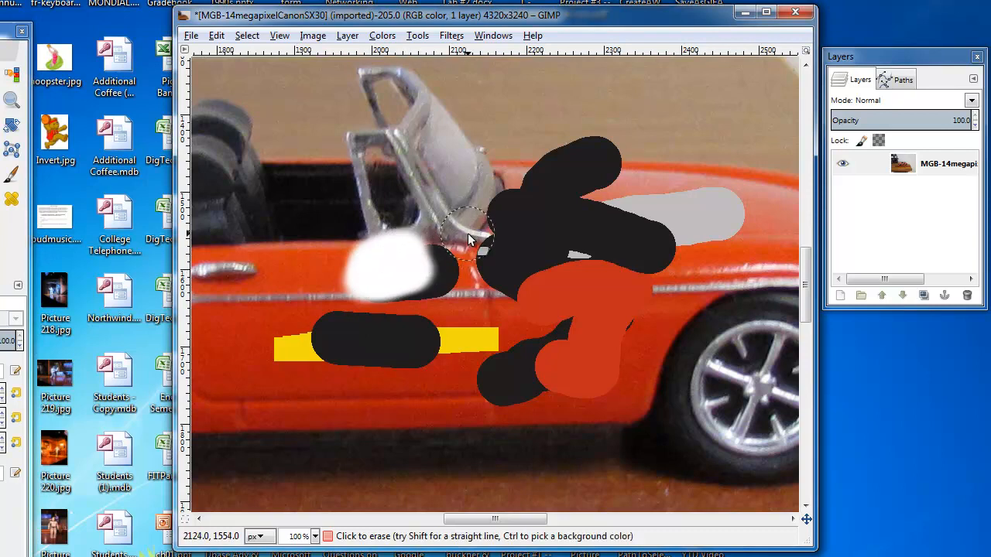
pyautogui.moveTo(325, 229)
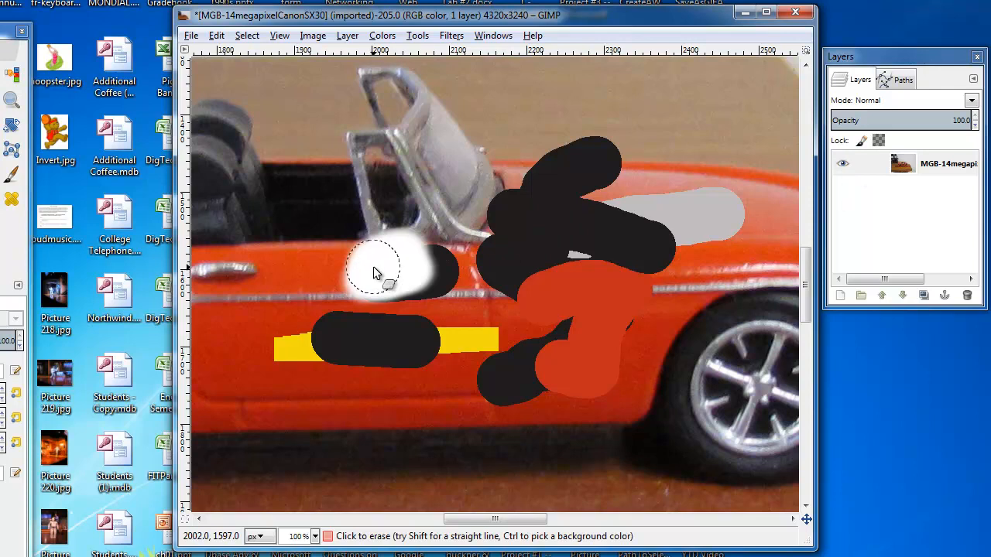
pyautogui.moveTo(403, 271); pyautogui.dragTo(374, 291)
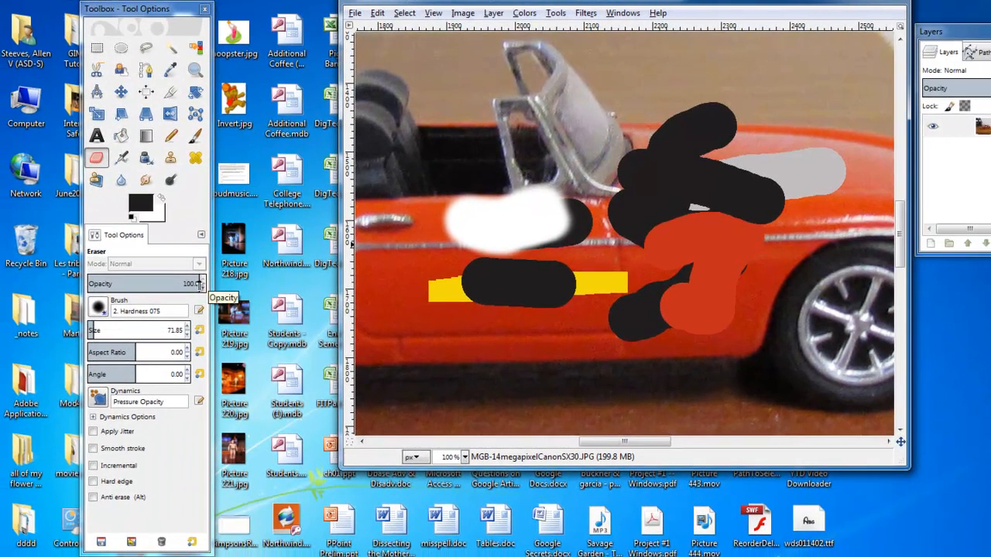
# Lower the Eraser's opacity slider to roughly 15-27 percent in Tool Options
pyautogui.moveTo(193, 283); pyautogui.dragTo(114, 283)
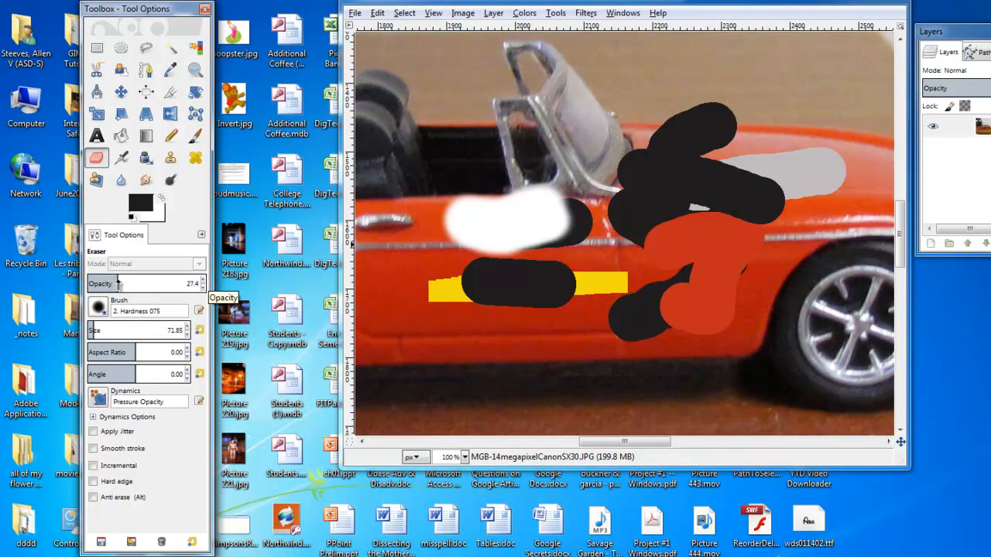
pyautogui.moveTo(611, 137)
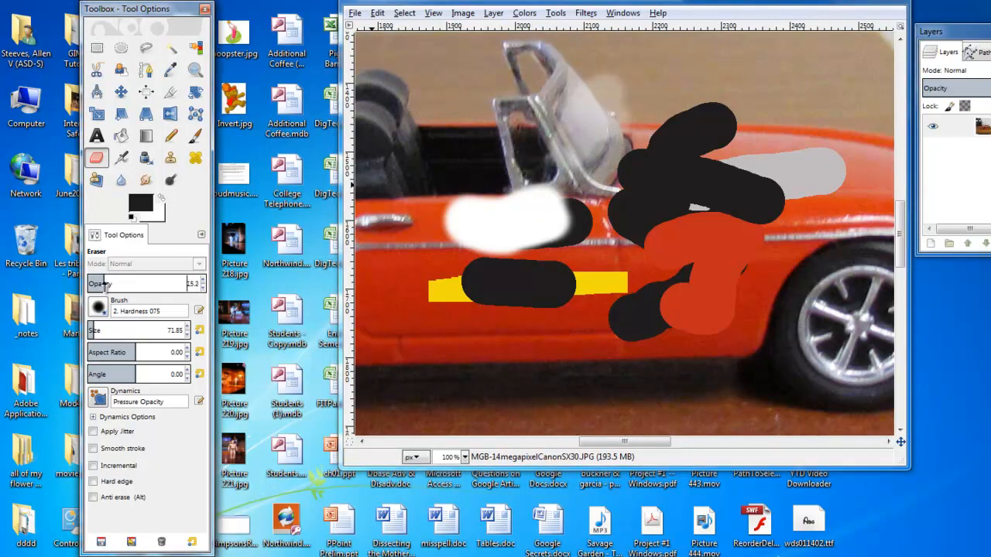
pyautogui.moveTo(830, 80)
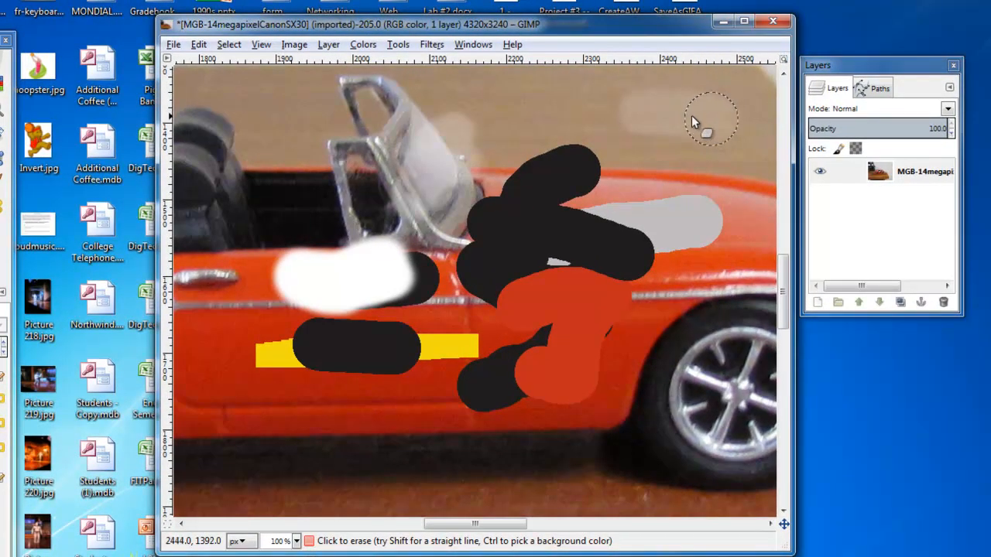
pyautogui.moveTo(601, 86)
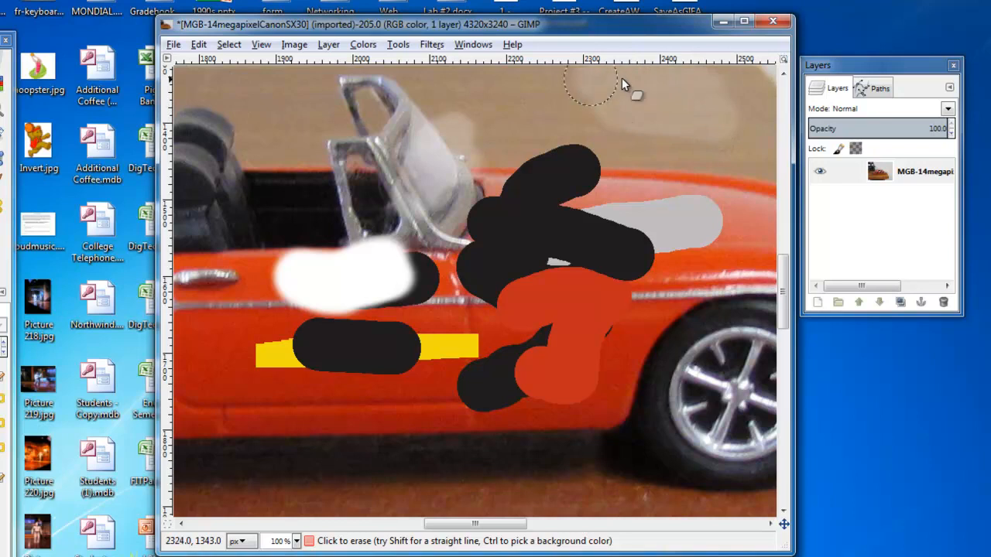
pyautogui.moveTo(569, 100)
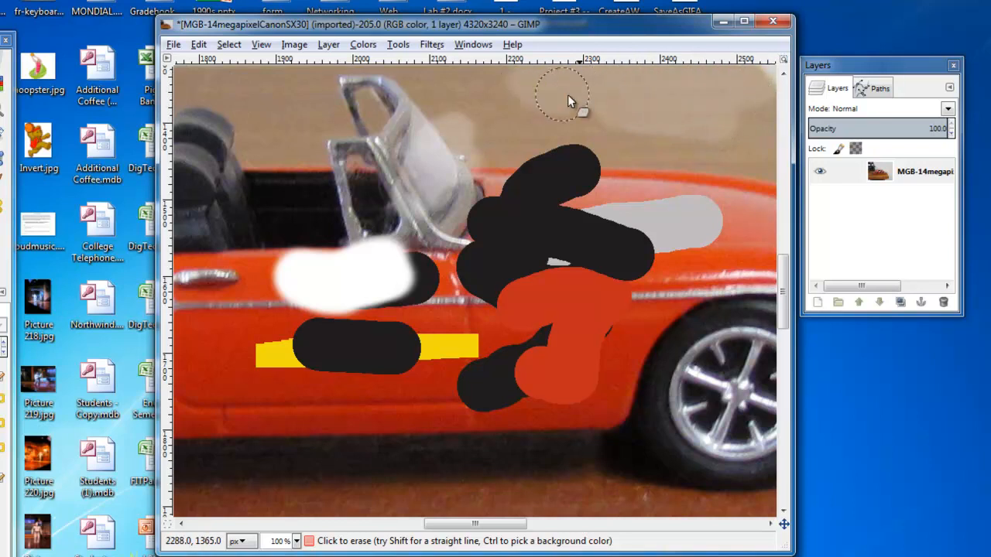
pyautogui.moveTo(554, 85)
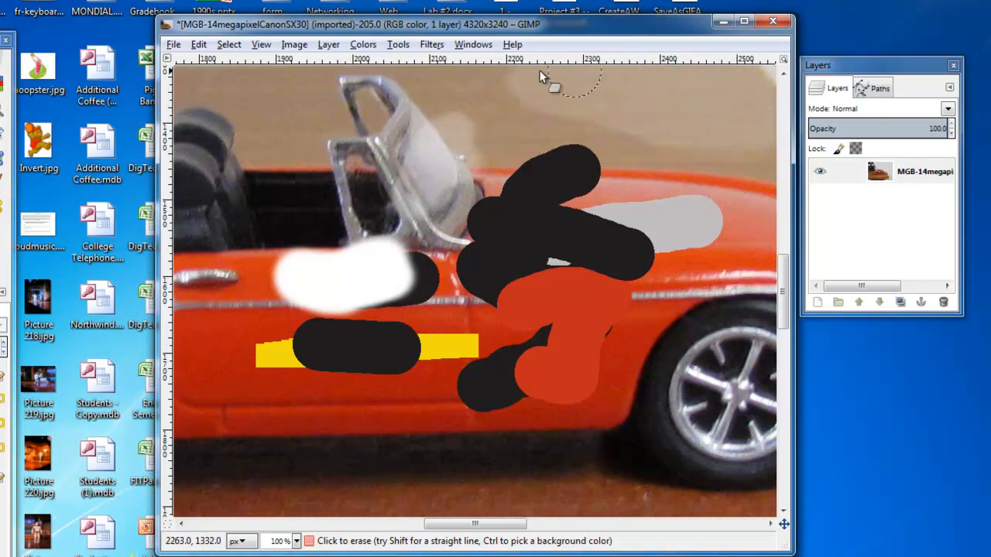
pyautogui.moveTo(743, 157)
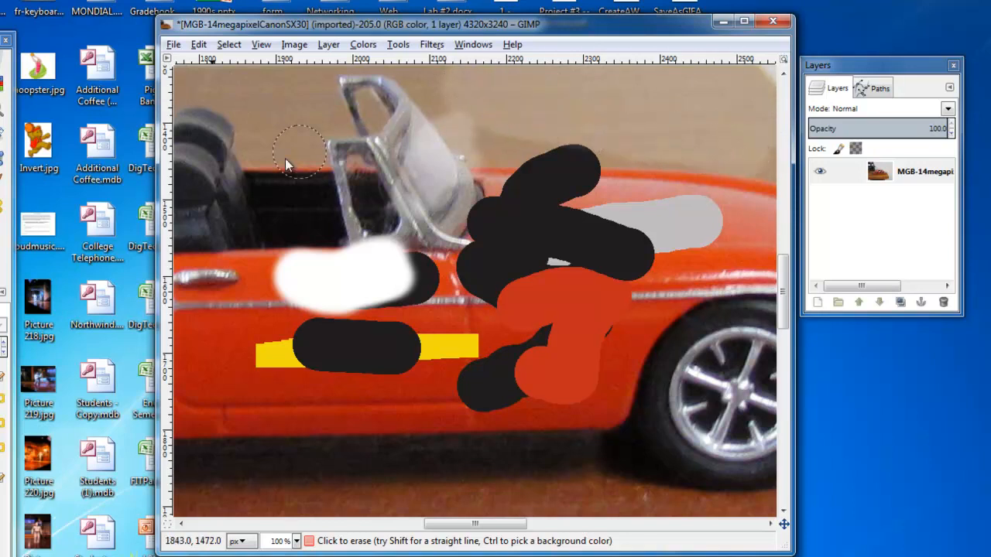
pyautogui.moveTo(445, 85)
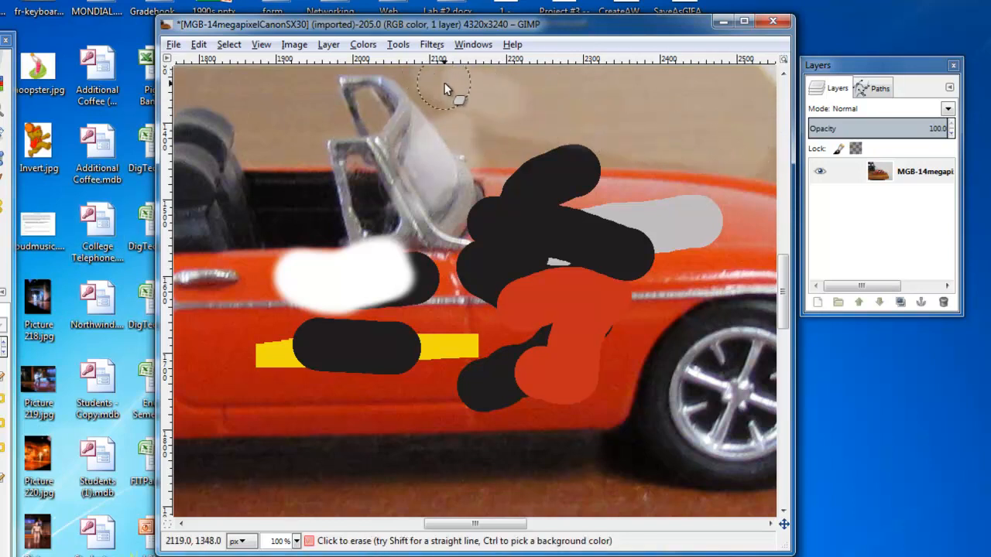
pyautogui.moveTo(307, 105)
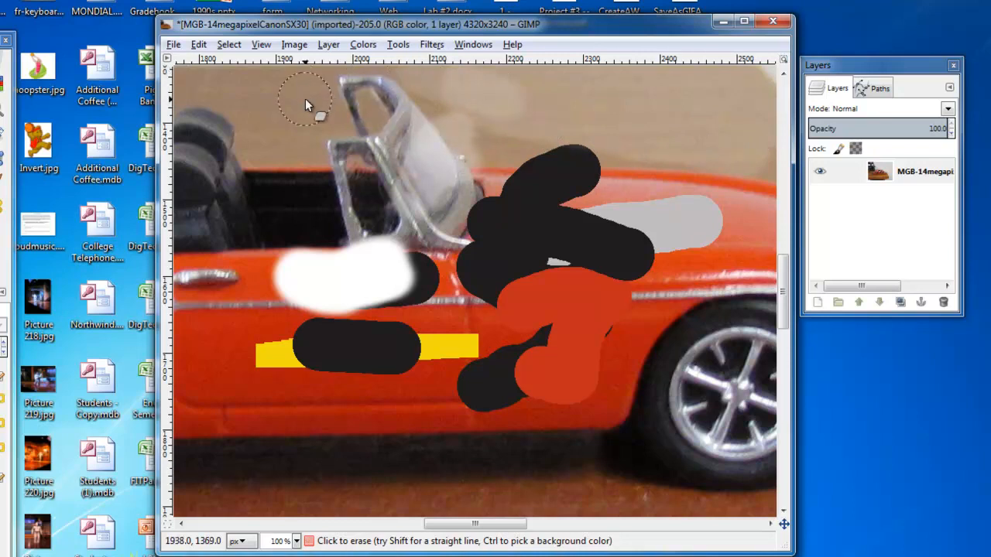
pyautogui.moveTo(596, 100)
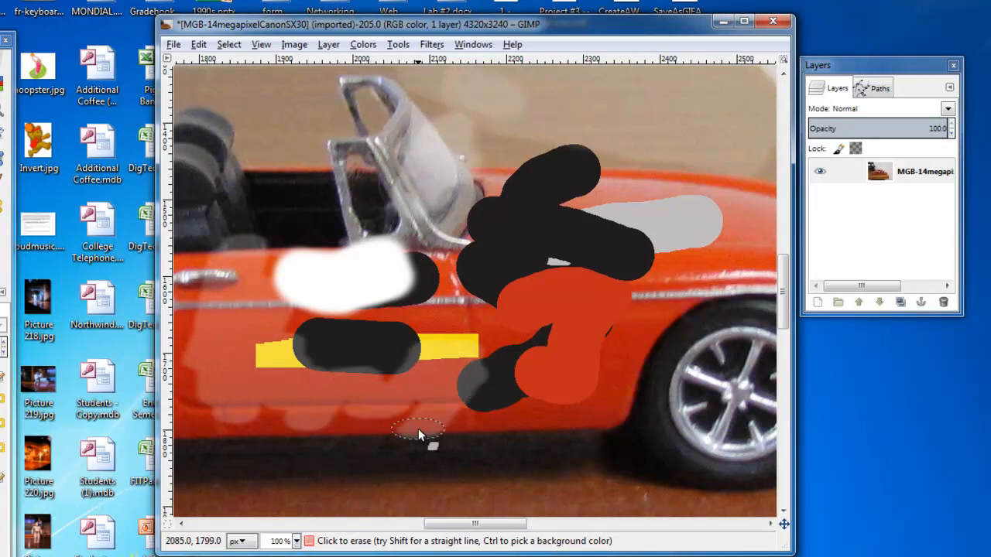
# Faintly lighten the lower door and the ground beneath the car with low-opacity eraser strokes
pyautogui.moveTo(421, 432); pyautogui.dragTo(279, 426)
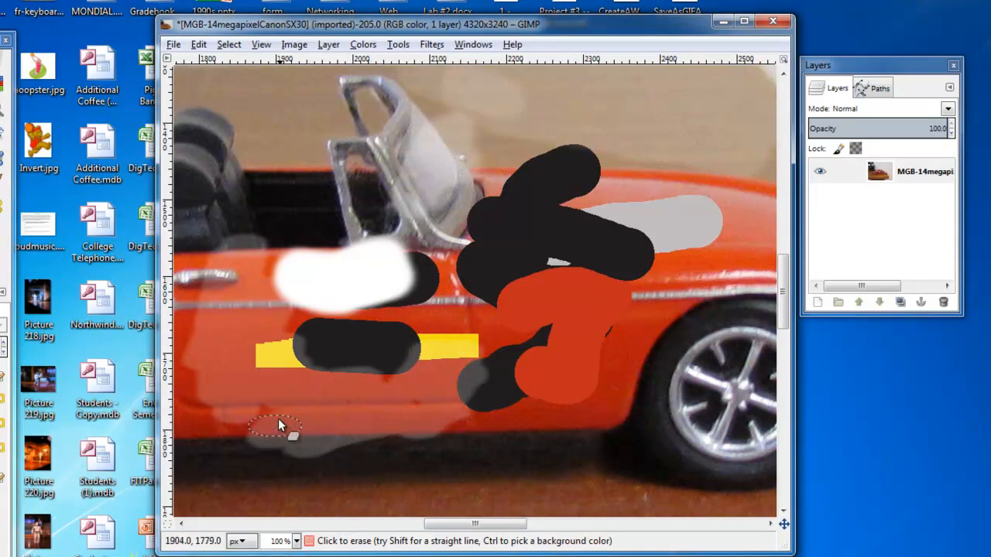
pyautogui.moveTo(291, 433); pyautogui.dragTo(307, 477)
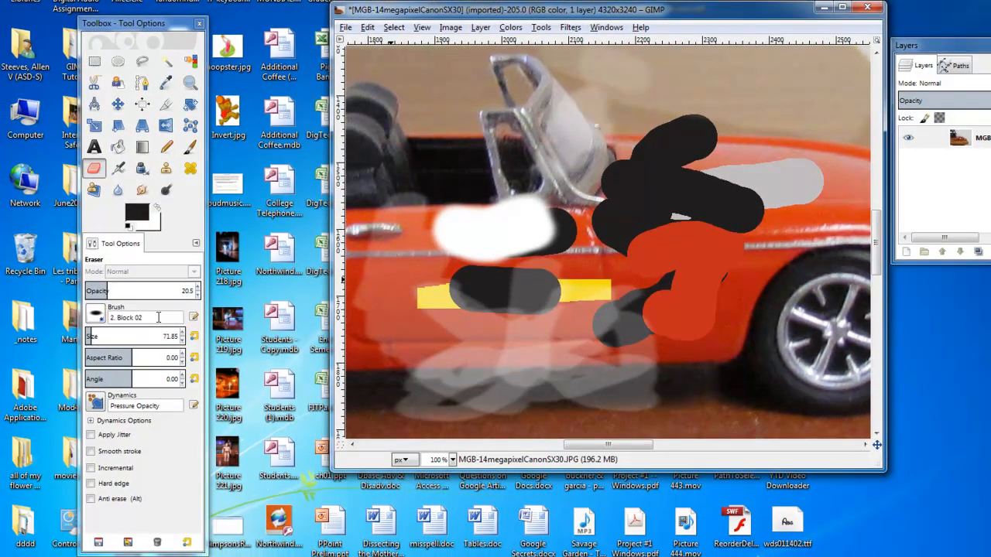
# Bring up the Change Foreground Color chooser from the foreground swatch
pyautogui.click(136, 210)
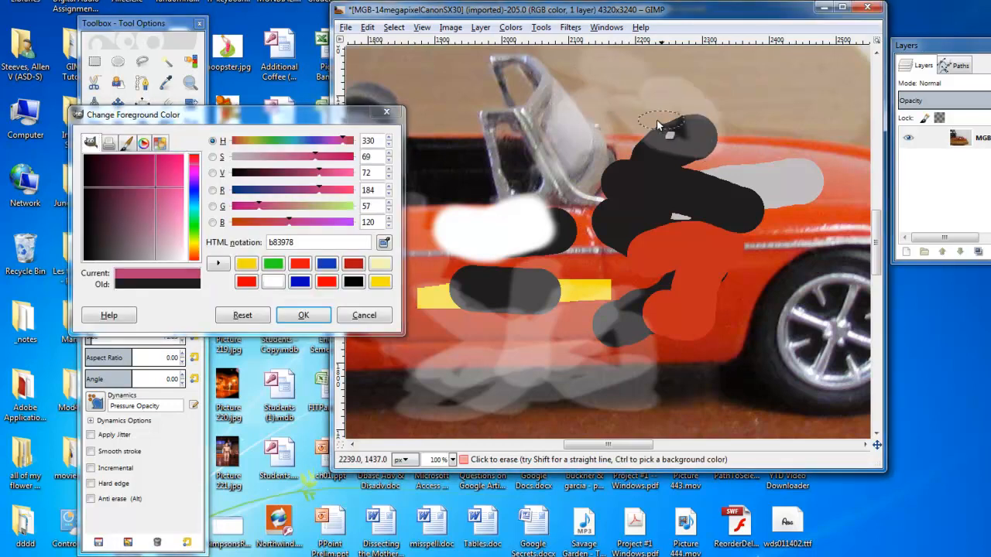